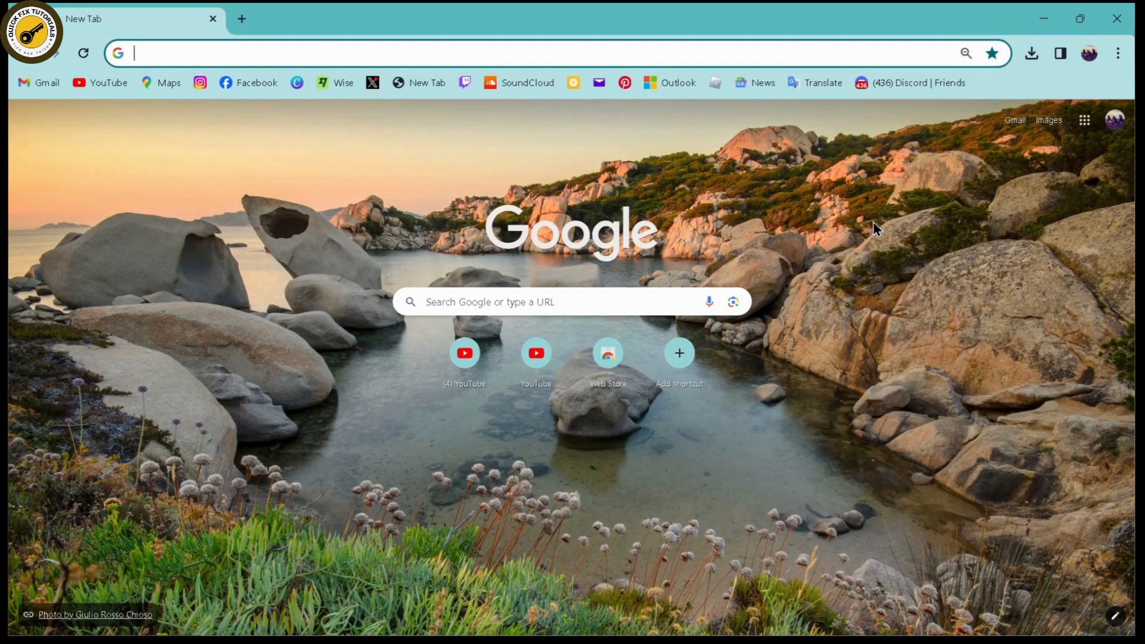
- Launch Zoom from its taskbar shortcut to show the welcome window
click(410, 624)
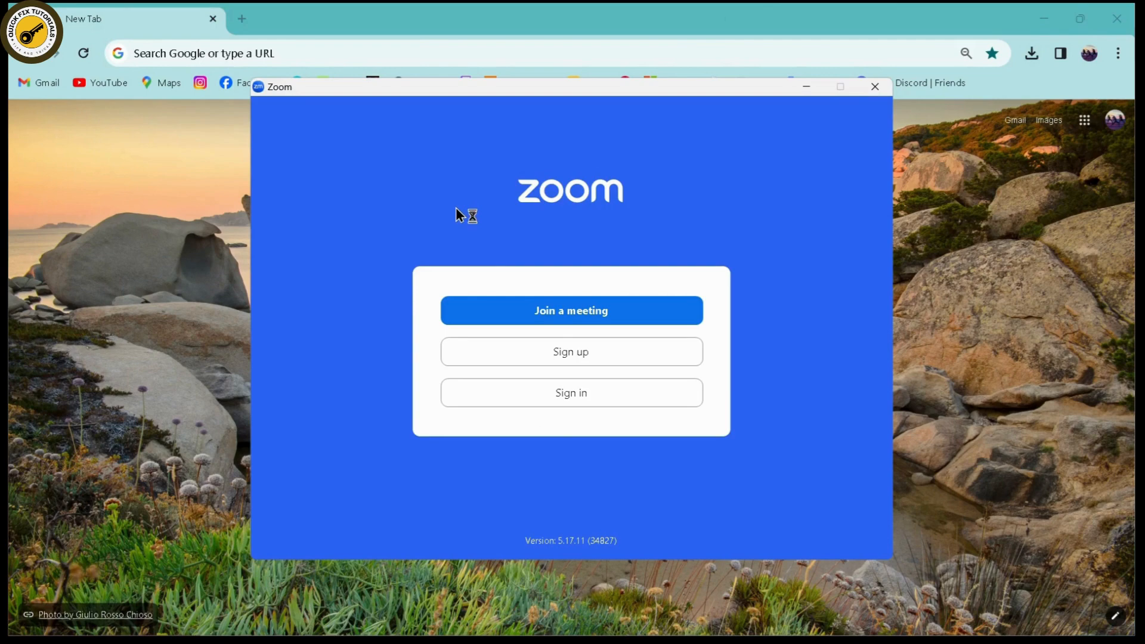
- Open the Join a meeting form and enter 'n' as the display name
click(874, 86)
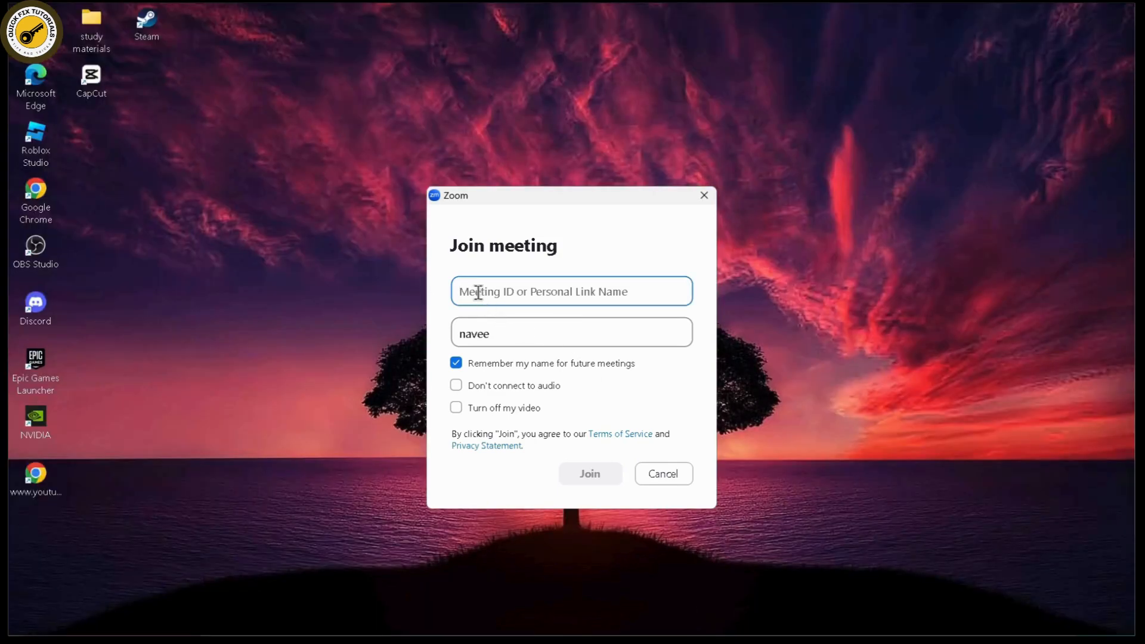
mouse_move(559, 292)
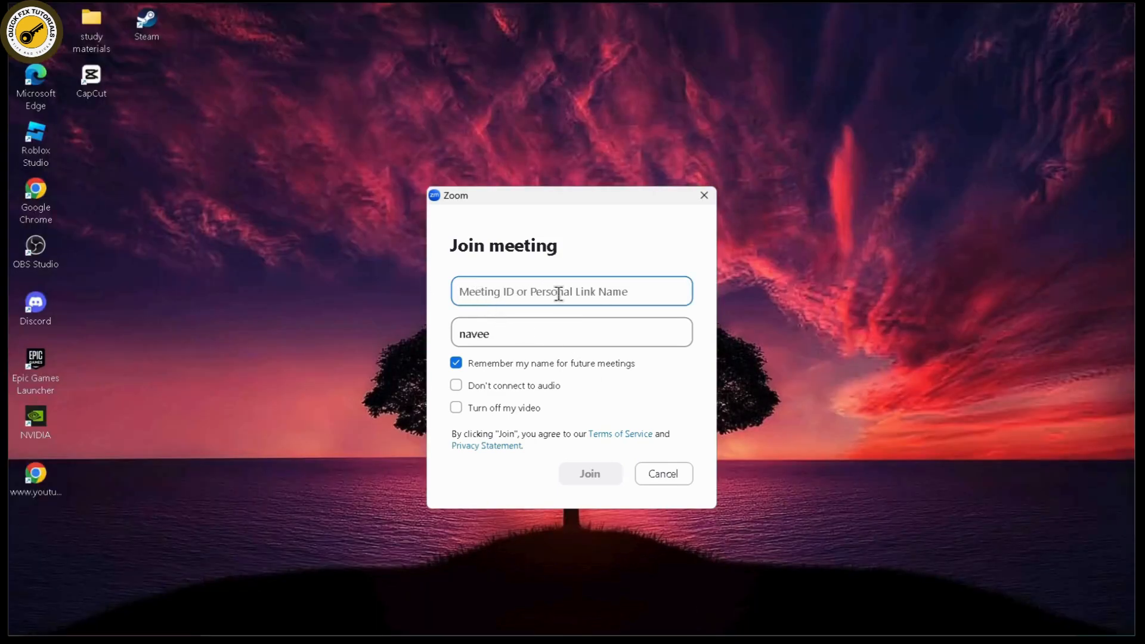
text(n)
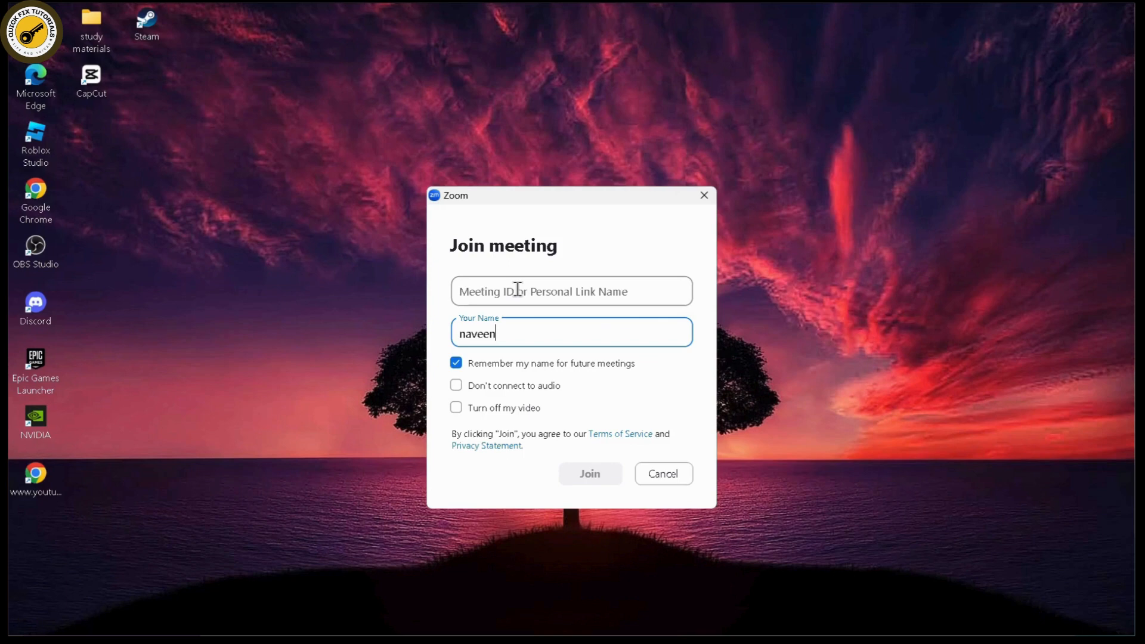
mouse_move(547, 294)
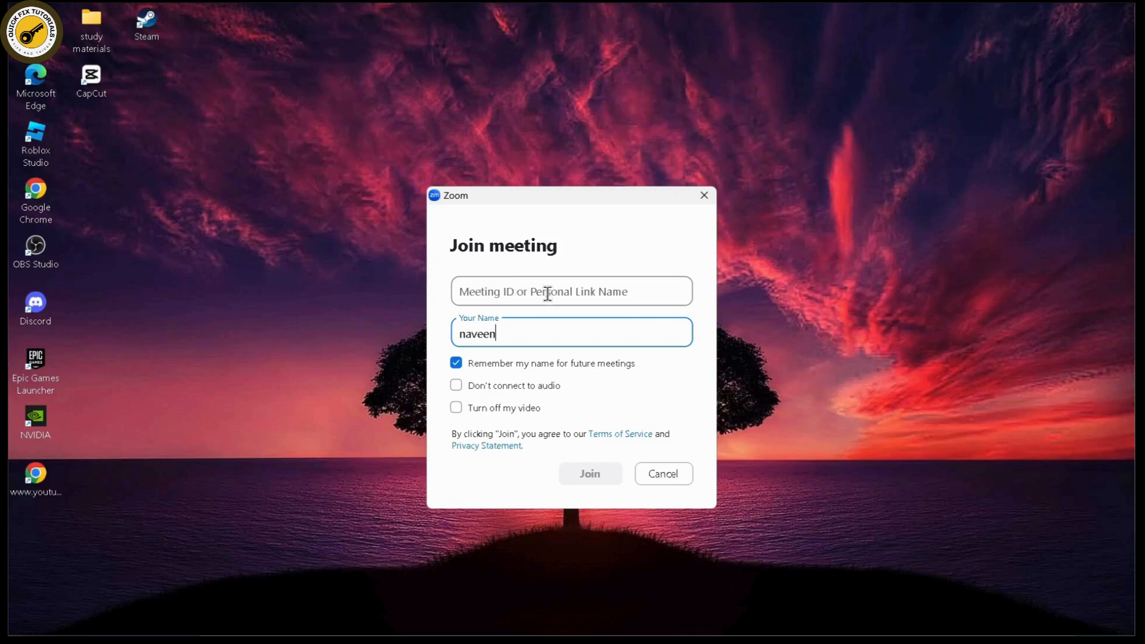
mouse_move(530, 342)
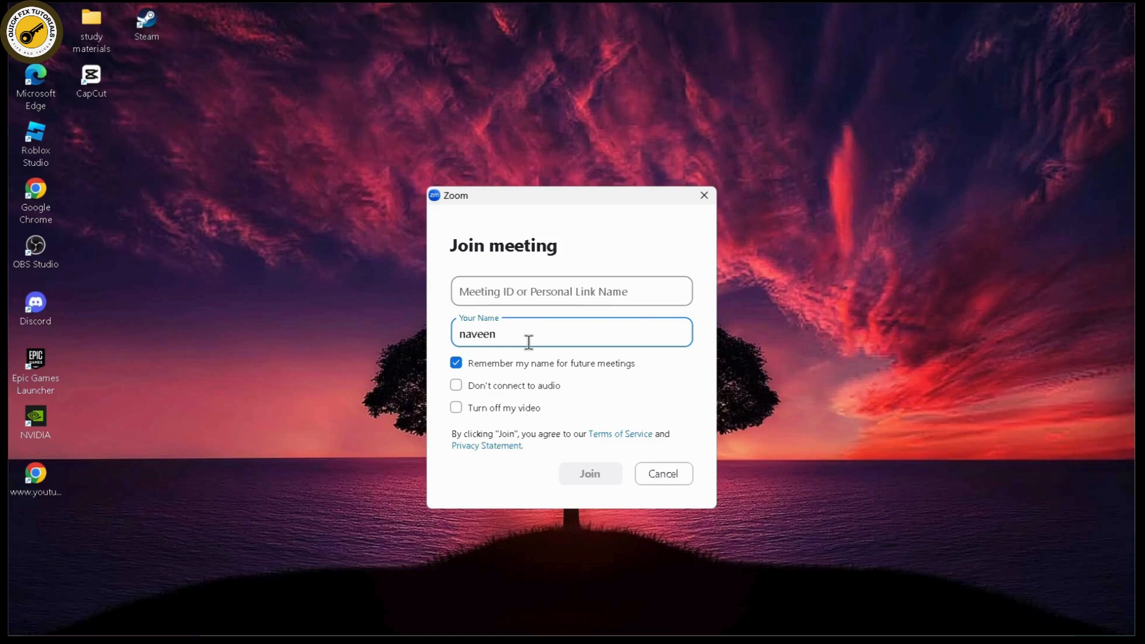
- Append the letter 'a' to the end of the display name
text(a)
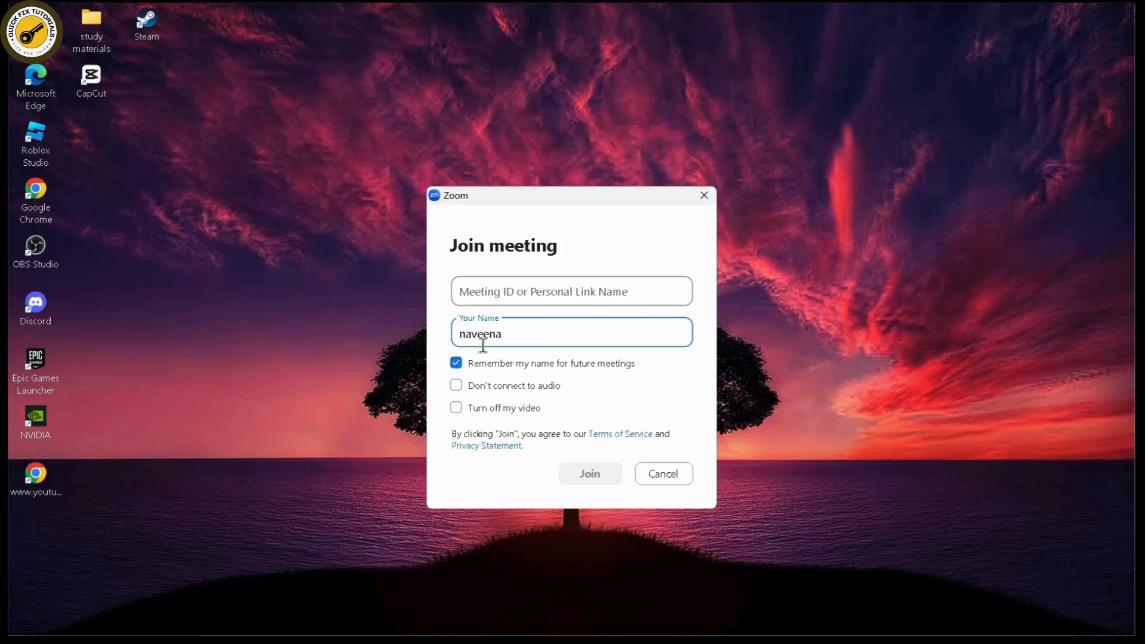
mouse_move(597, 488)
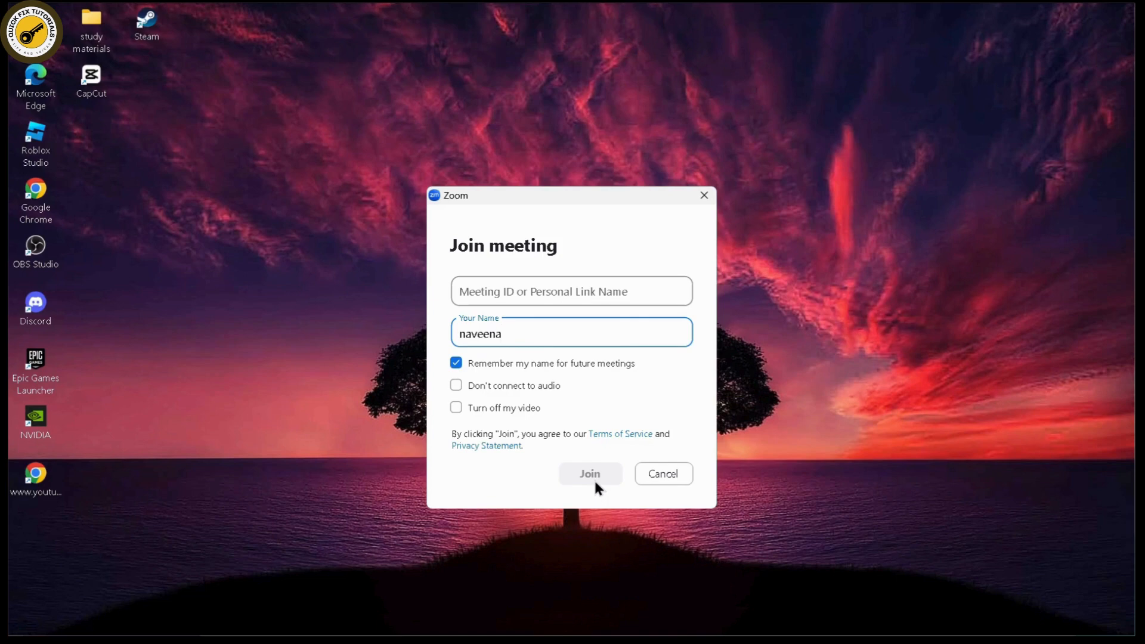
mouse_move(600, 473)
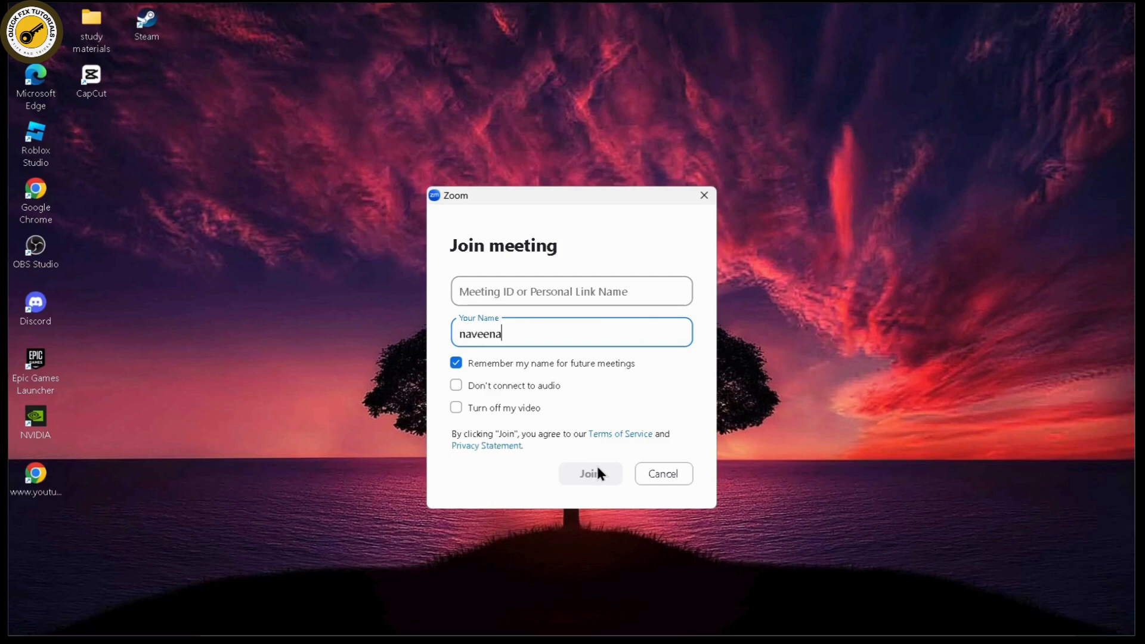
mouse_move(697, 272)
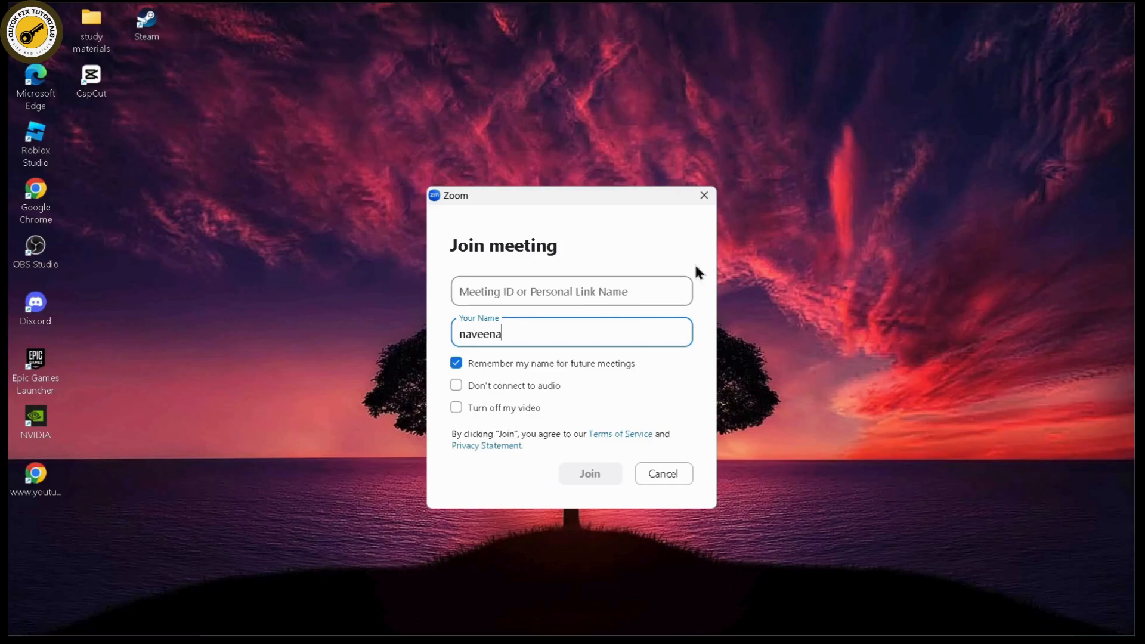